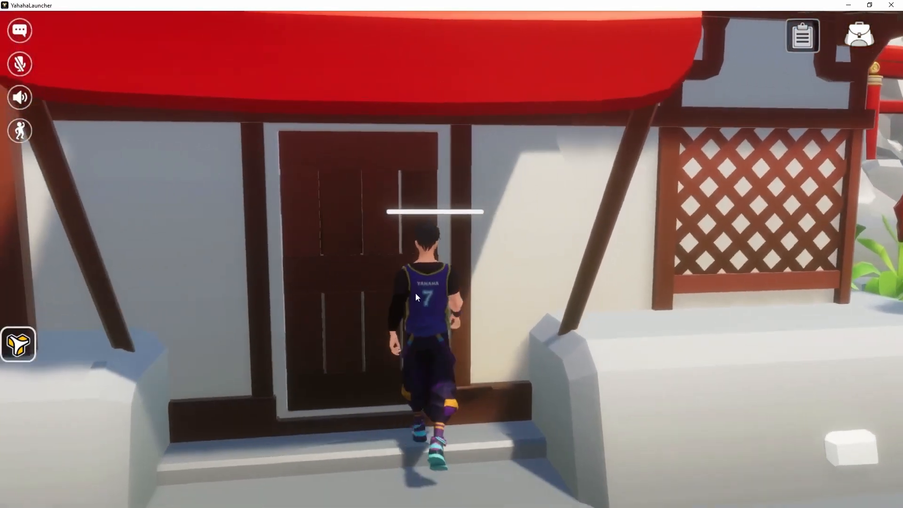
Walk the avatar forward to the door and launch the Tutorial Scene in the scene editor
key(w)
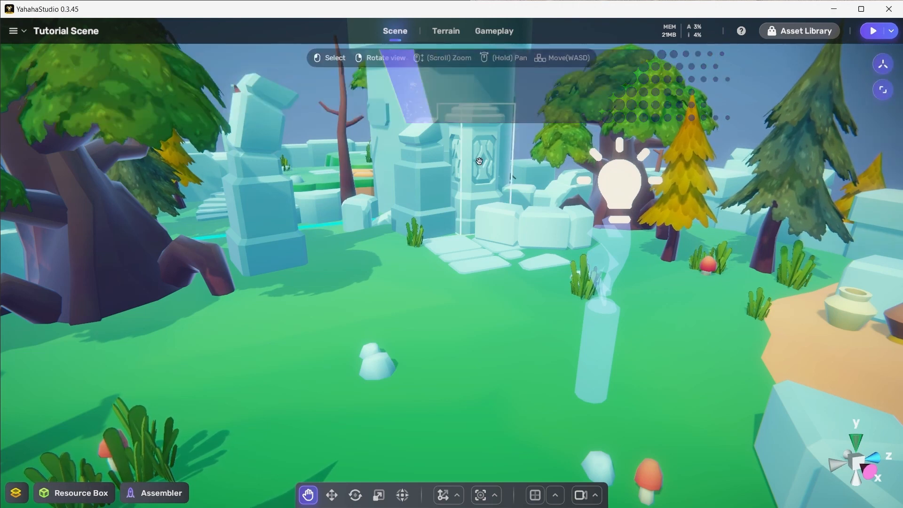
Select Ancient Pillar 01 and show the Sphere, Box and Capsule trigger shape choices
click(475, 161)
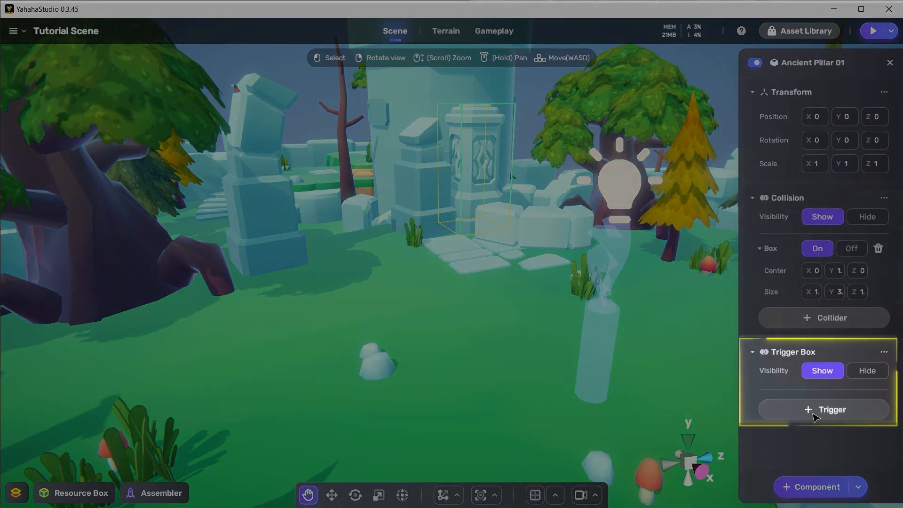
click(831, 409)
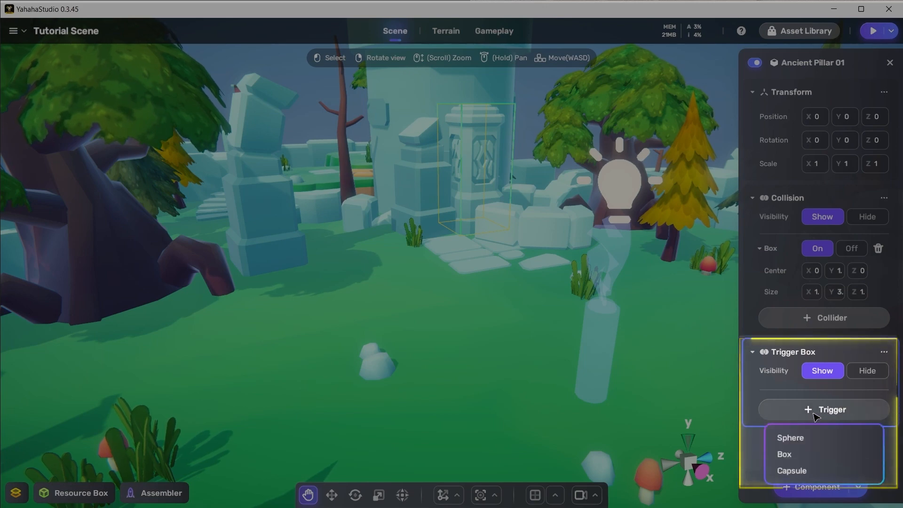
mouse_move(789, 438)
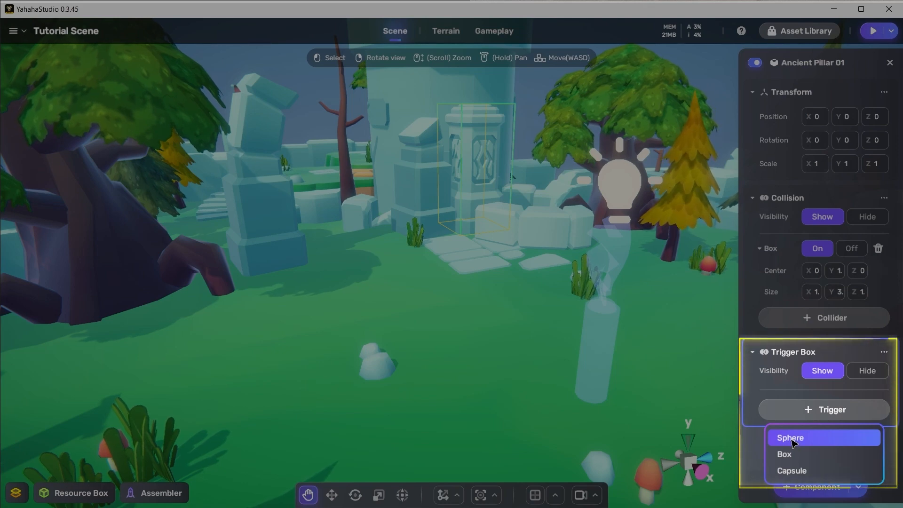
mouse_move(795, 453)
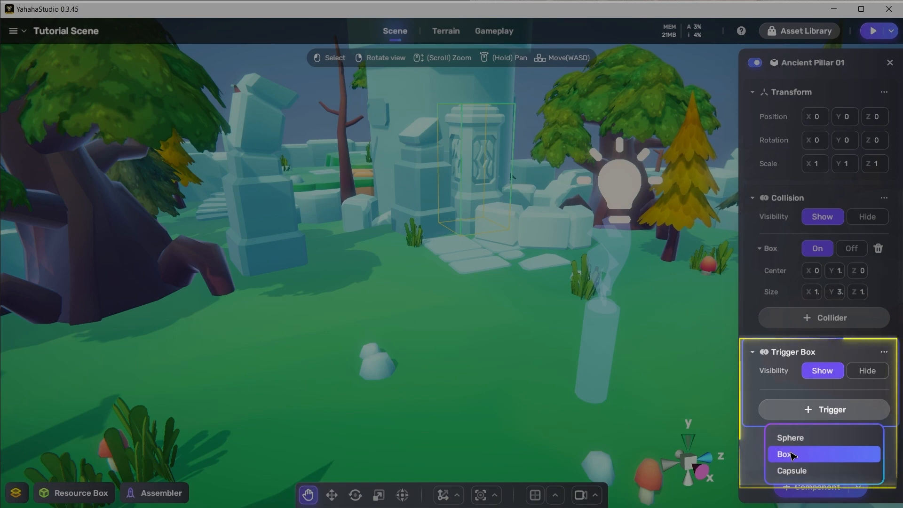
mouse_move(791, 470)
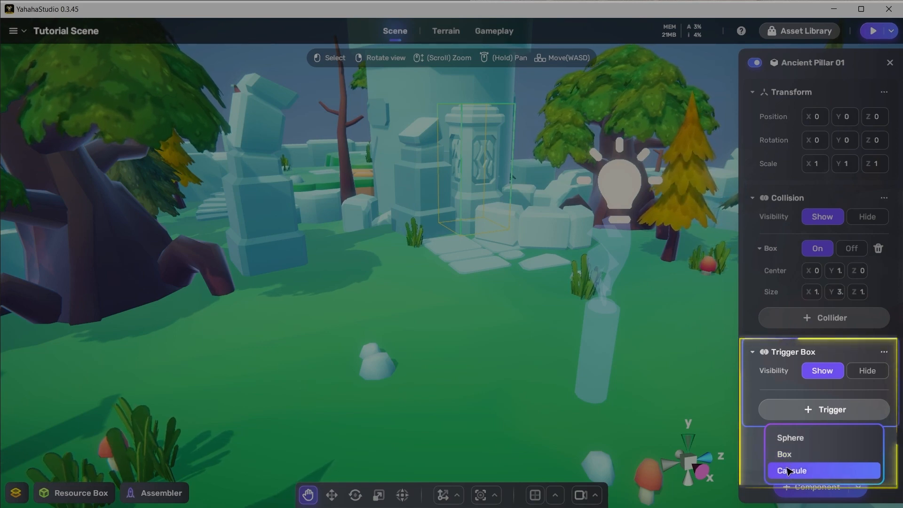
mouse_move(783, 453)
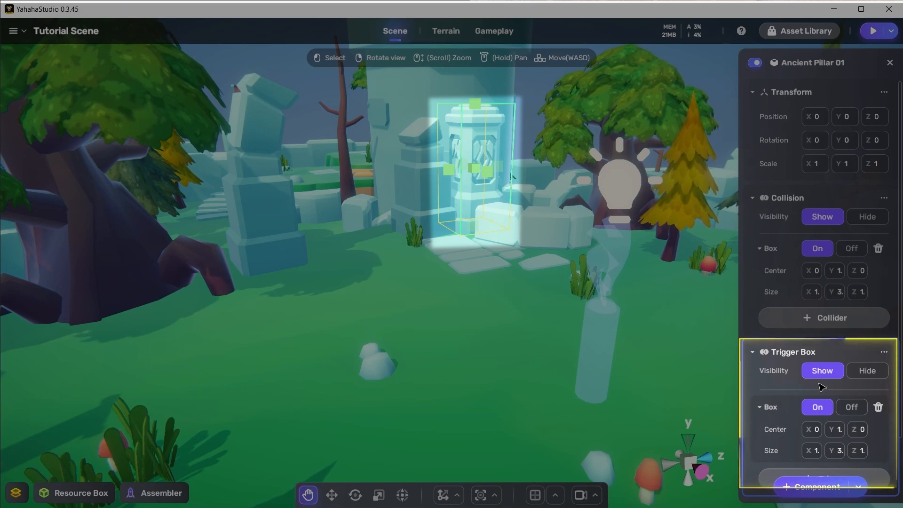
Add a Box trigger to the pillar, toggle it off and on, and enlarge its size
click(866, 370)
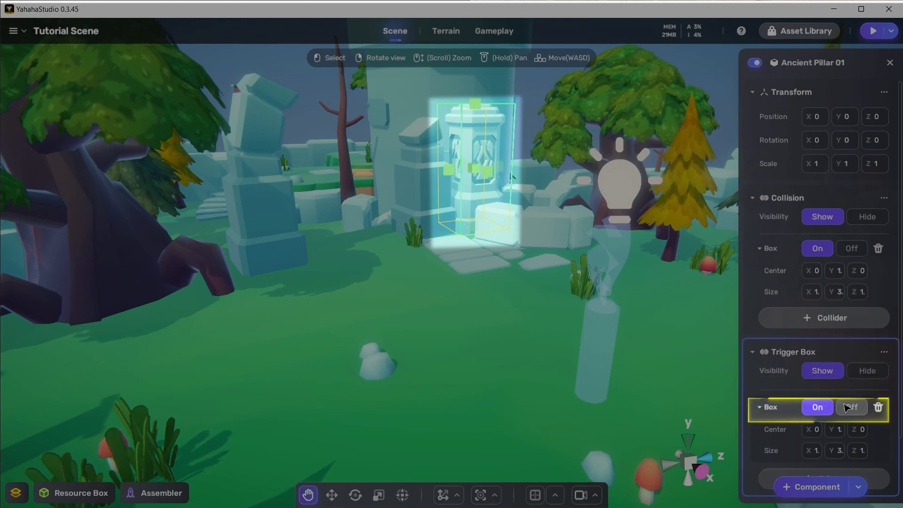
click(851, 407)
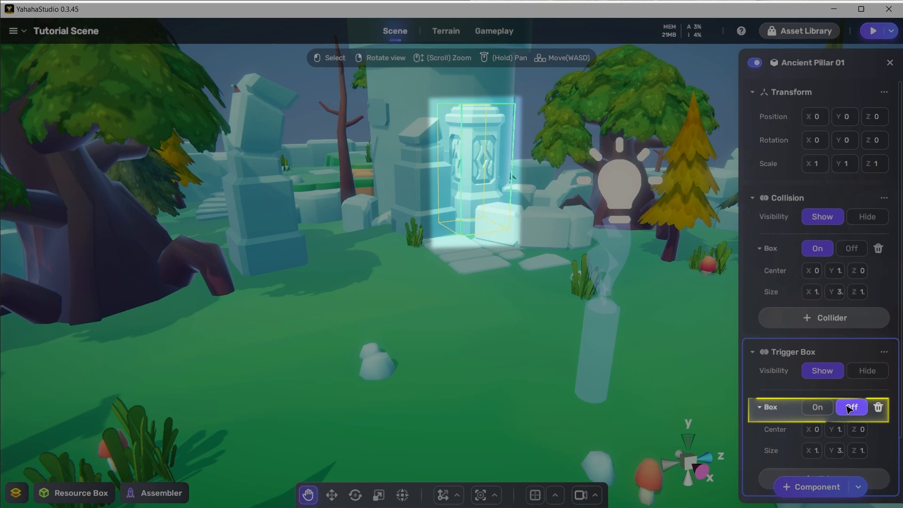
click(816, 406)
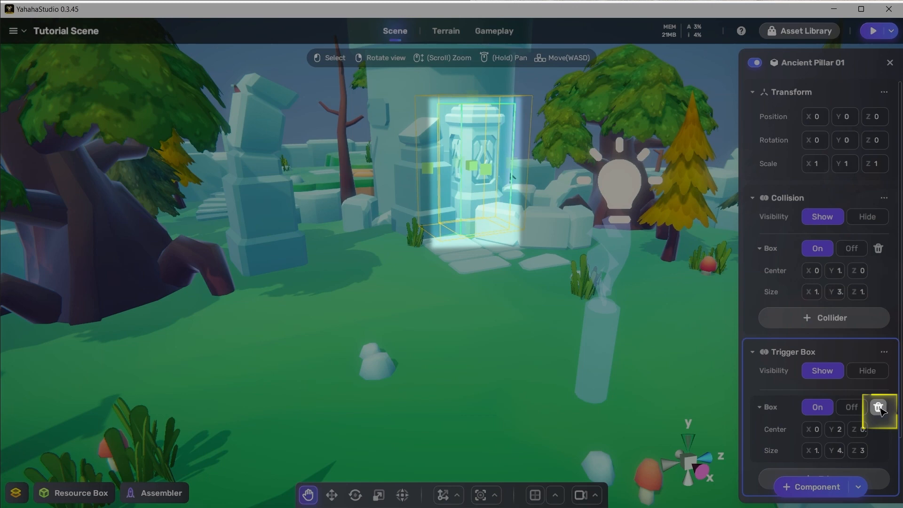
click(877, 407)
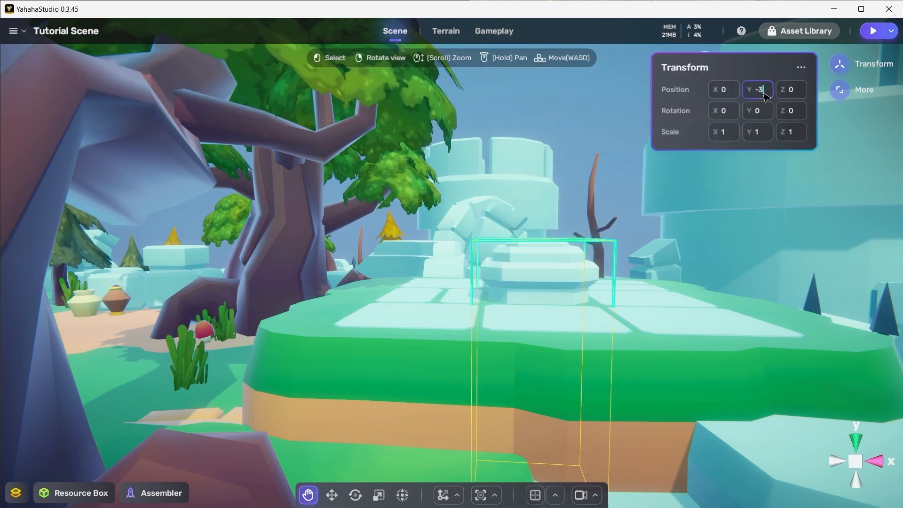
Set the pillar's Position Y to -3.3 and add a Move rising 10 units on start
text(3.3)
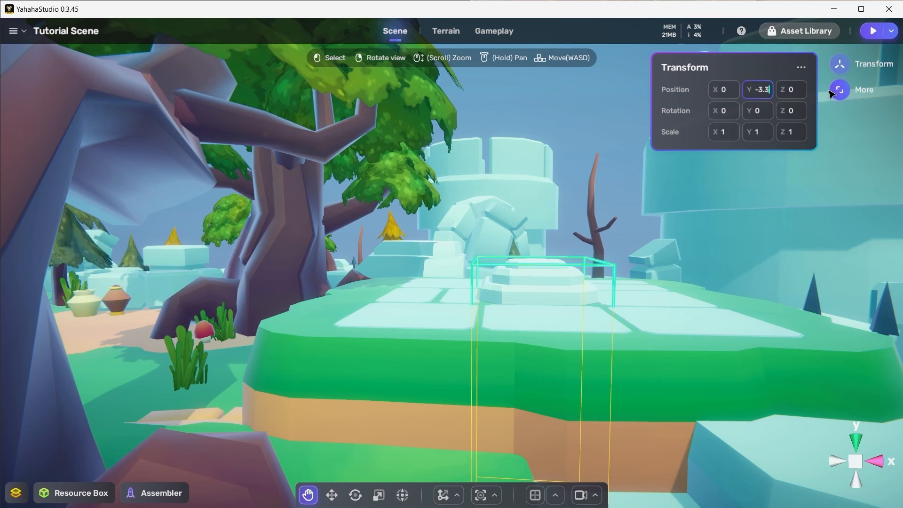
click(864, 89)
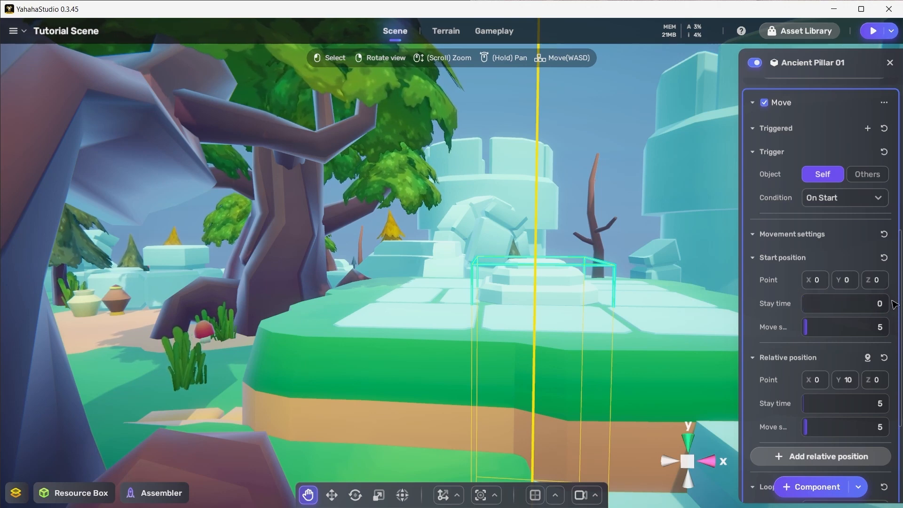
scroll(down, 3)
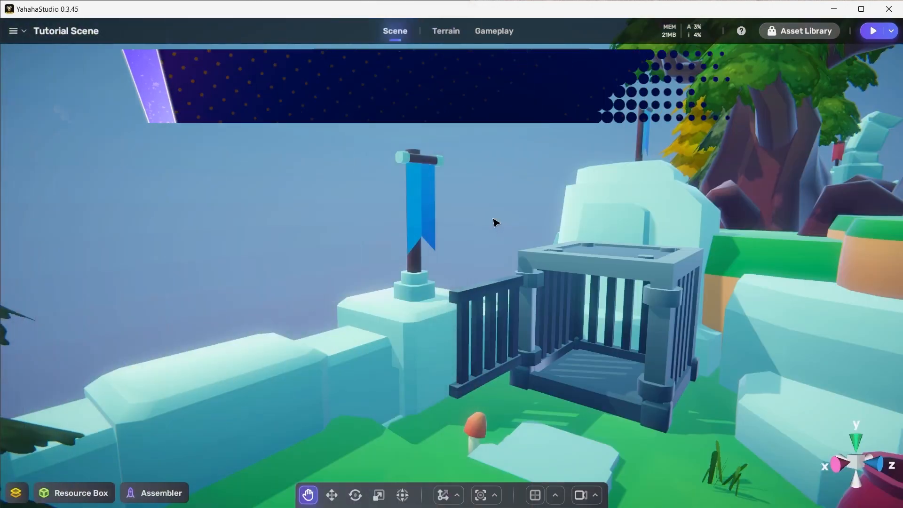
Select the cage gate and set its Transform Rotation Y to 100
click(564, 266)
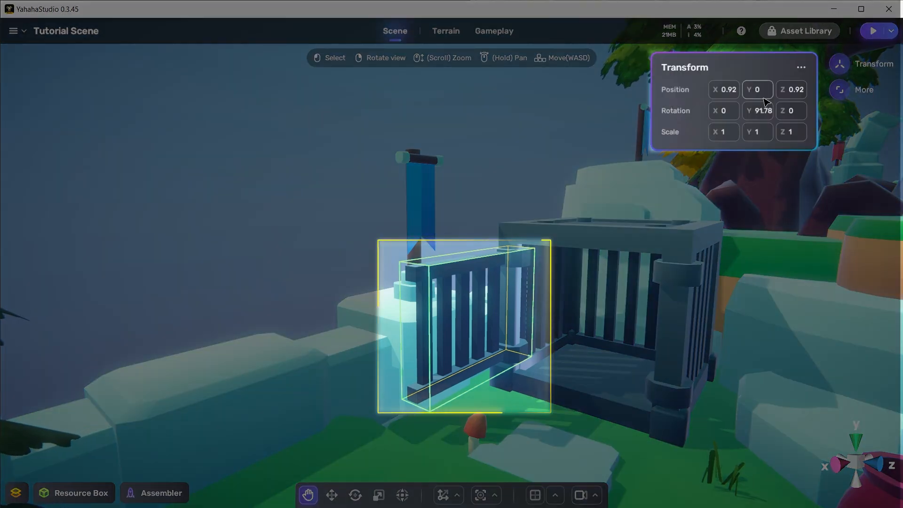
double_click(762, 111)
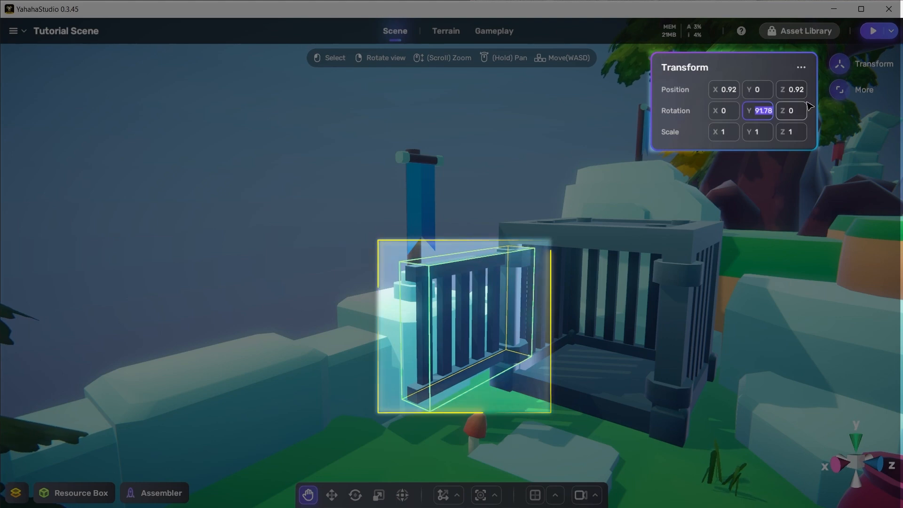
text(100)
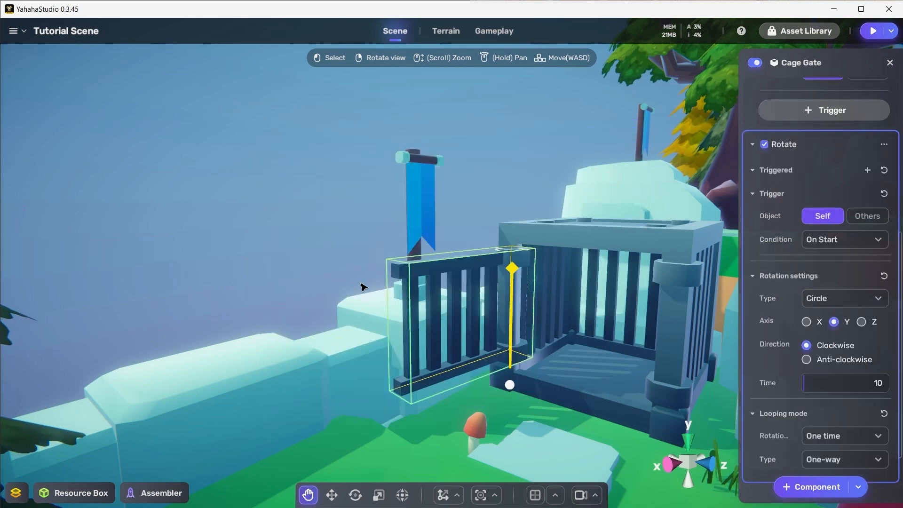
mouse_move(862, 305)
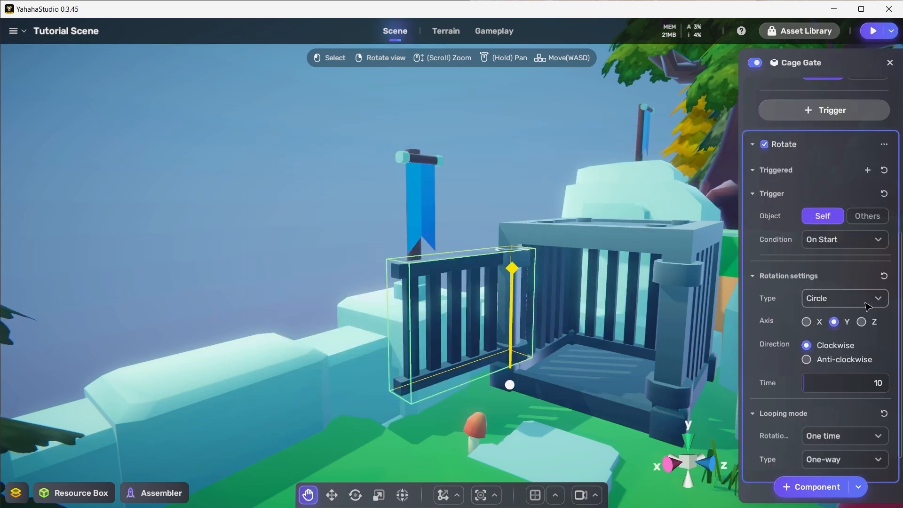
Set the gate's Rotate to Arc type, anti-clockwise, angle 100 over 5 seconds
click(844, 298)
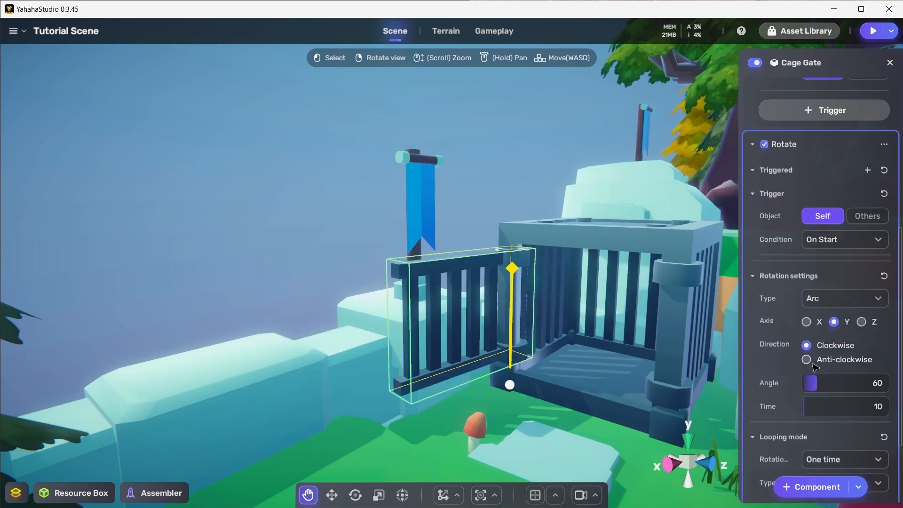
click(805, 358)
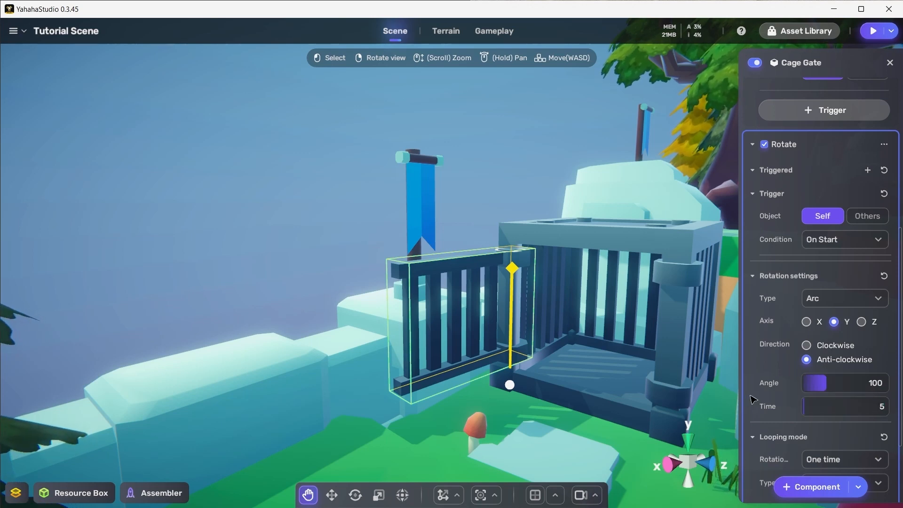
mouse_move(755, 367)
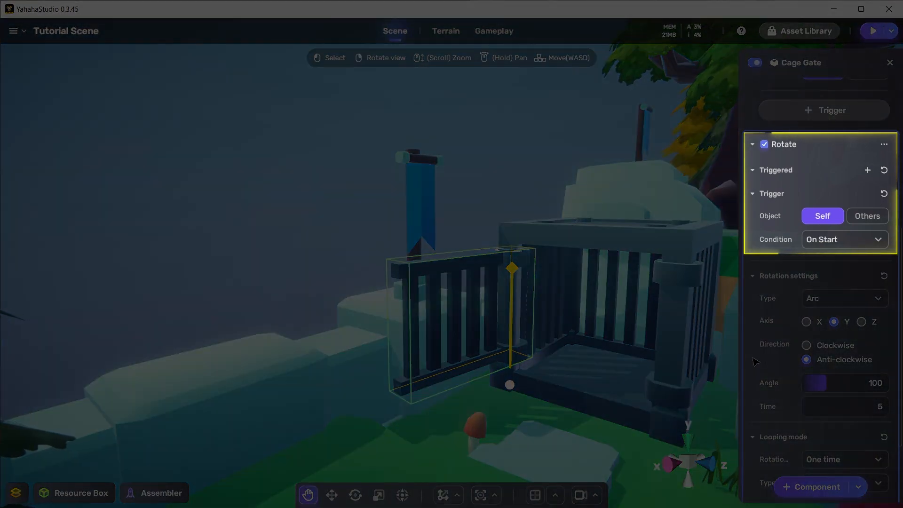
mouse_move(866, 215)
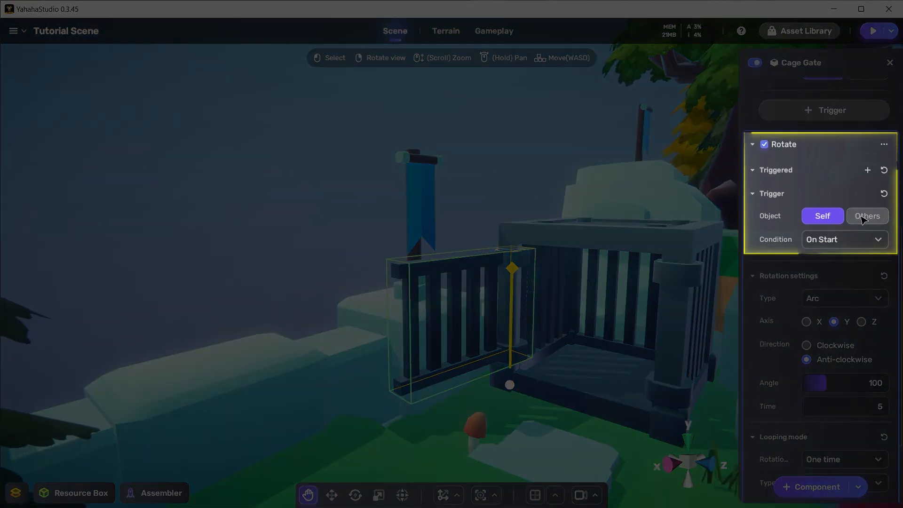
Pick the Cage, touched by player, as the trigger object driving the cage gate's rotation
click(866, 215)
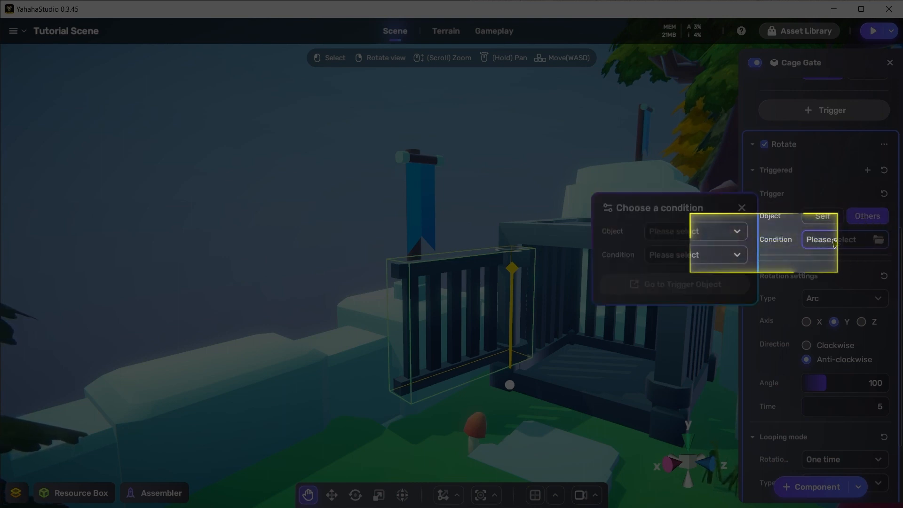
click(693, 231)
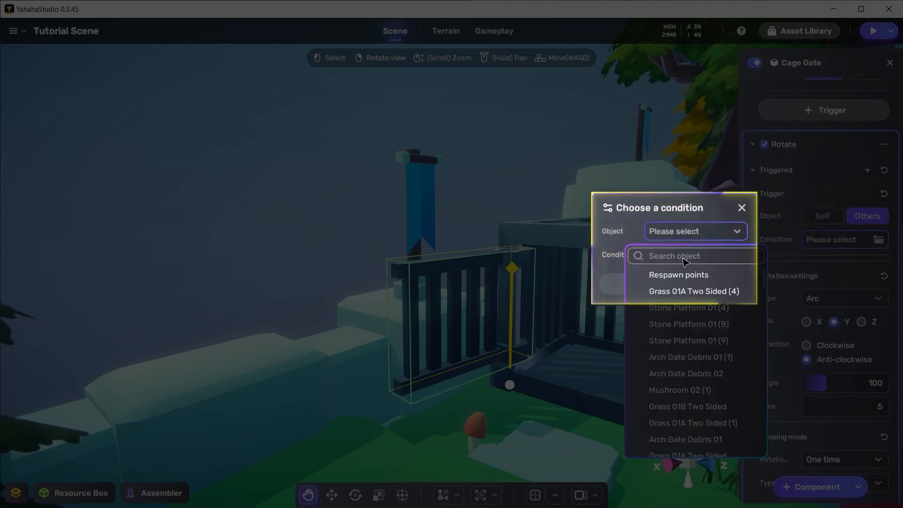
text(cage)
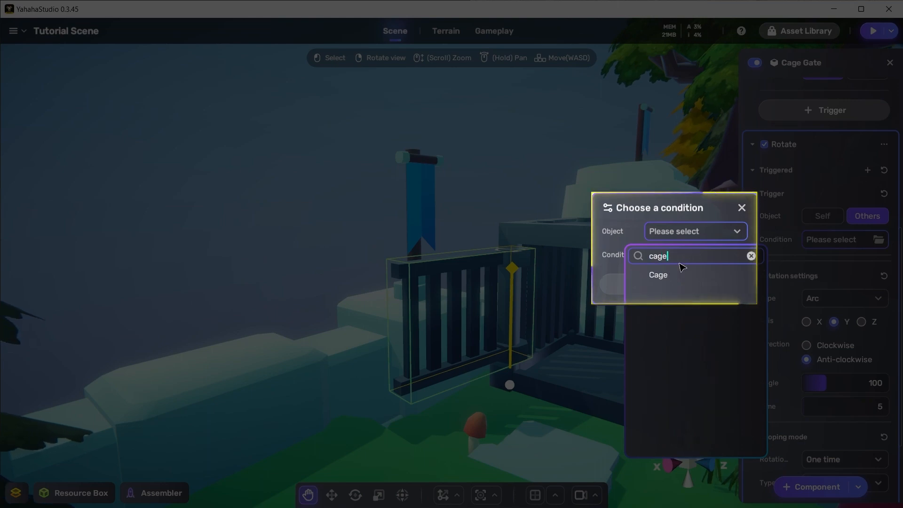
click(657, 275)
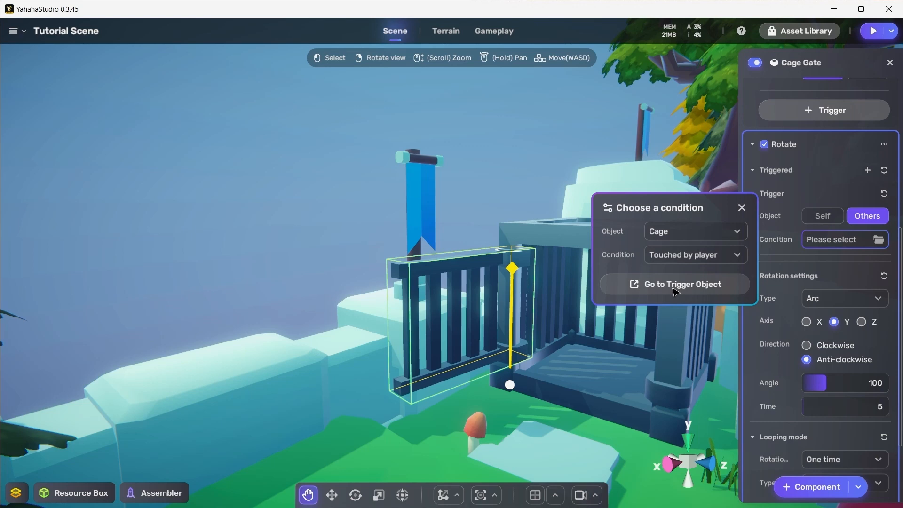
click(682, 284)
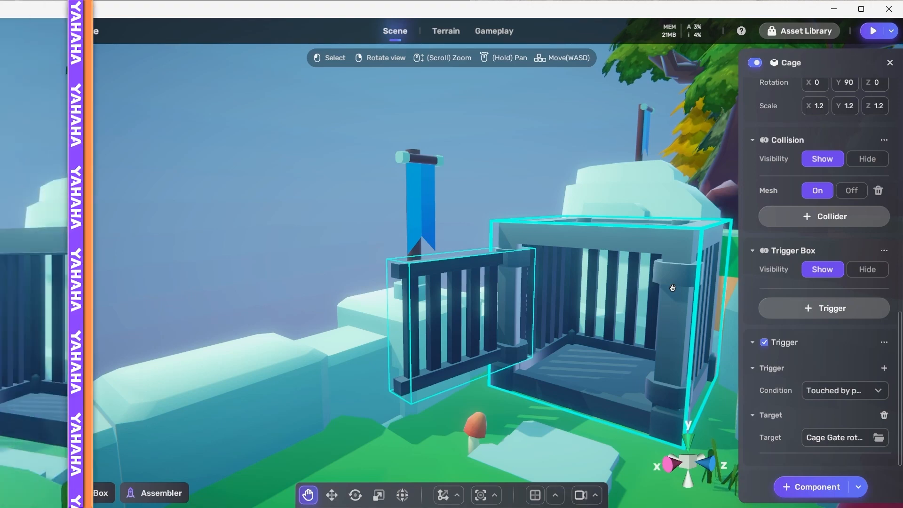
Close the cage's settings and move the view to the wooden fence gate
click(870, 30)
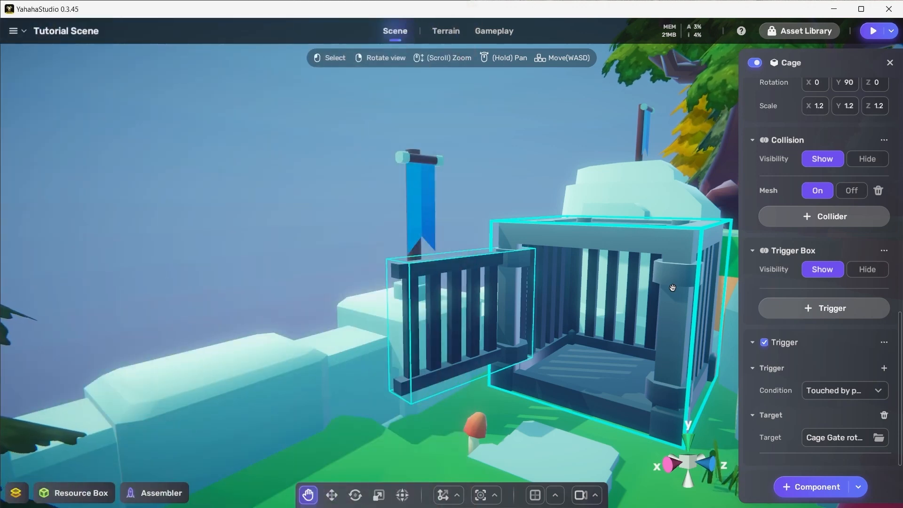
click(870, 30)
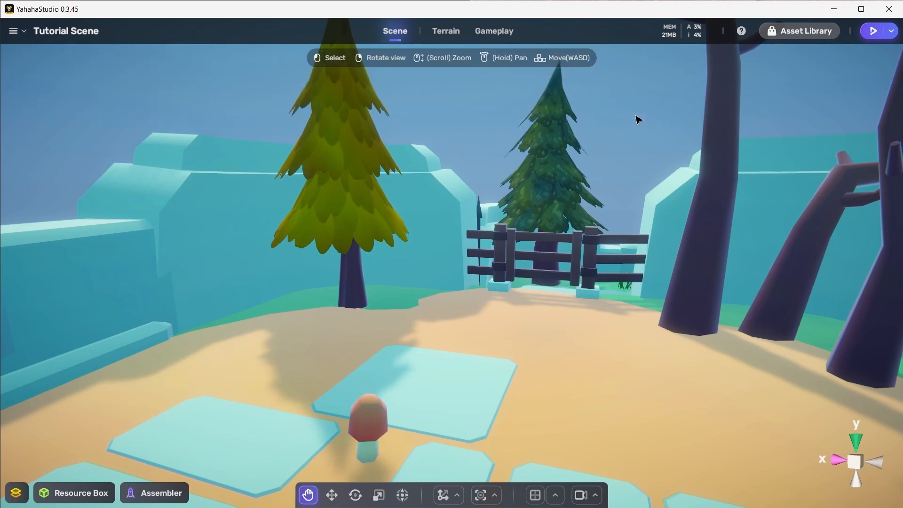
Give the Wooden Fence Gate a Sphere trigger of radius 3 and list components to add
click(541, 253)
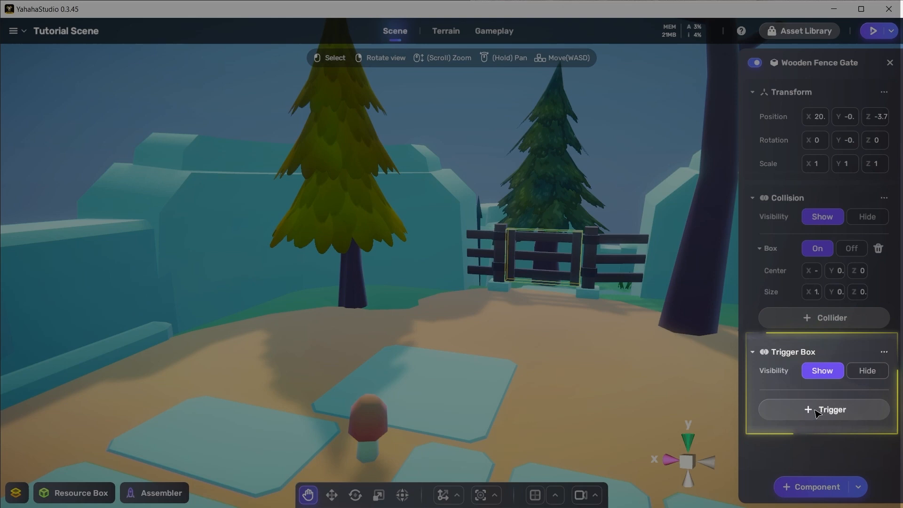
click(823, 409)
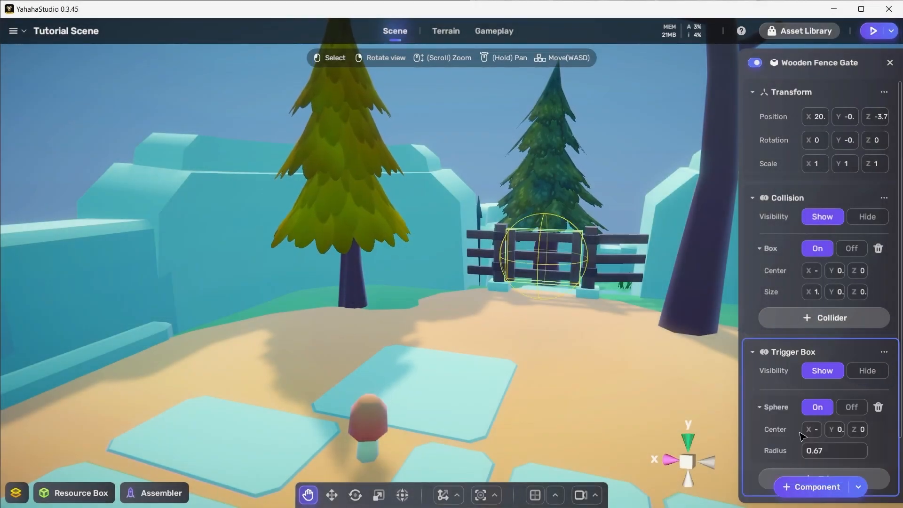
click(809, 429)
text(3)
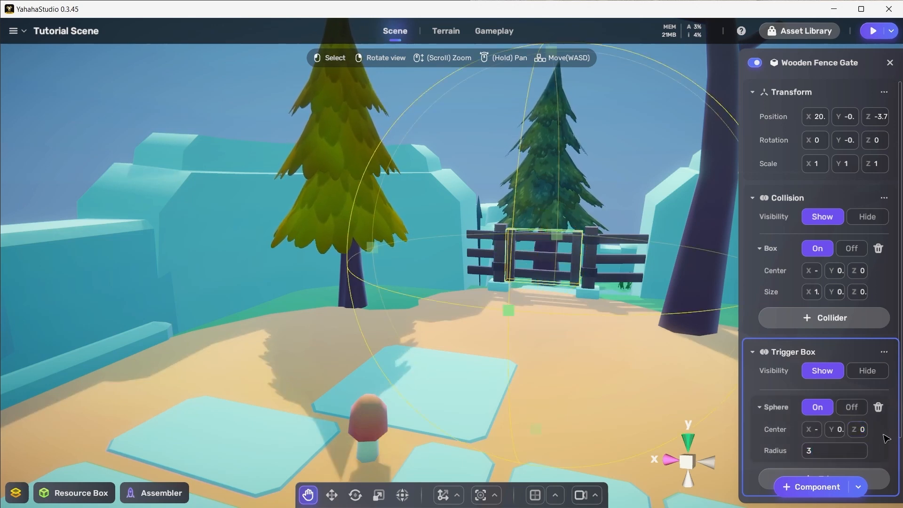
click(814, 486)
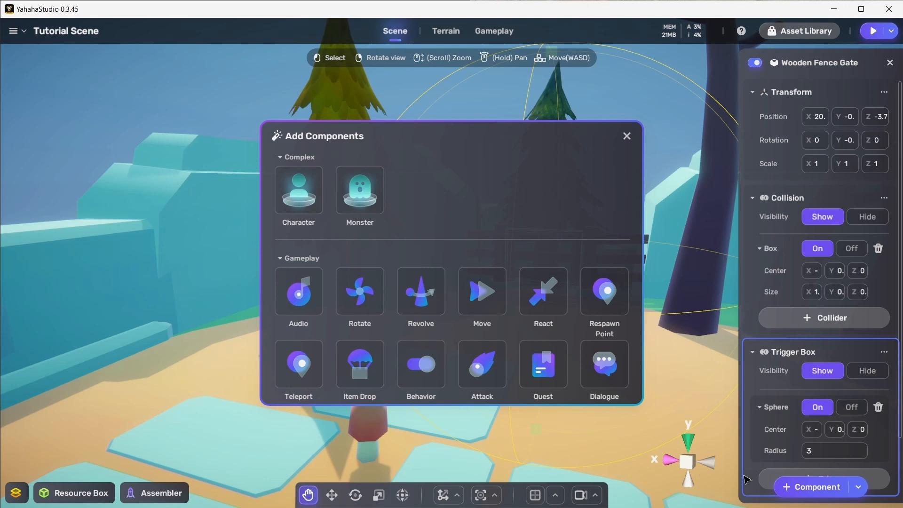
Add a Rotate to the fence gate: On Enter, Arc, angle 100 around Y, time 2 seconds
click(359, 291)
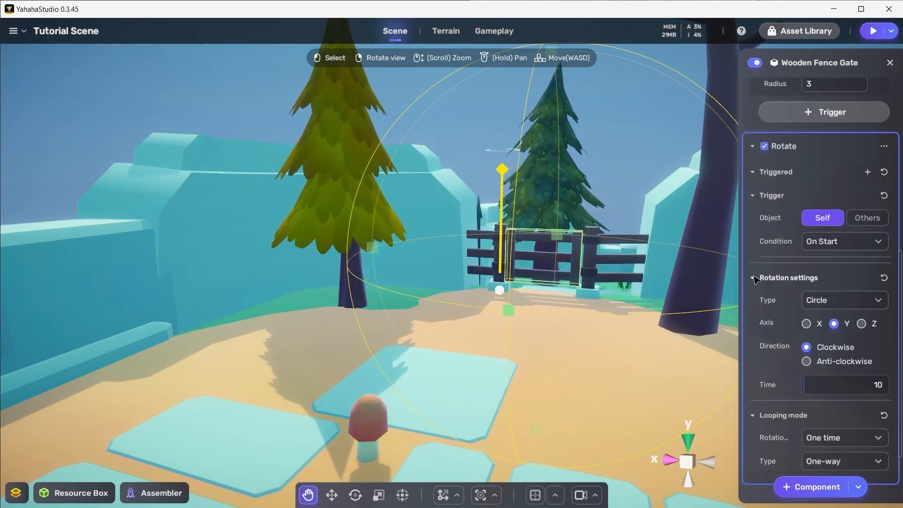
click(843, 241)
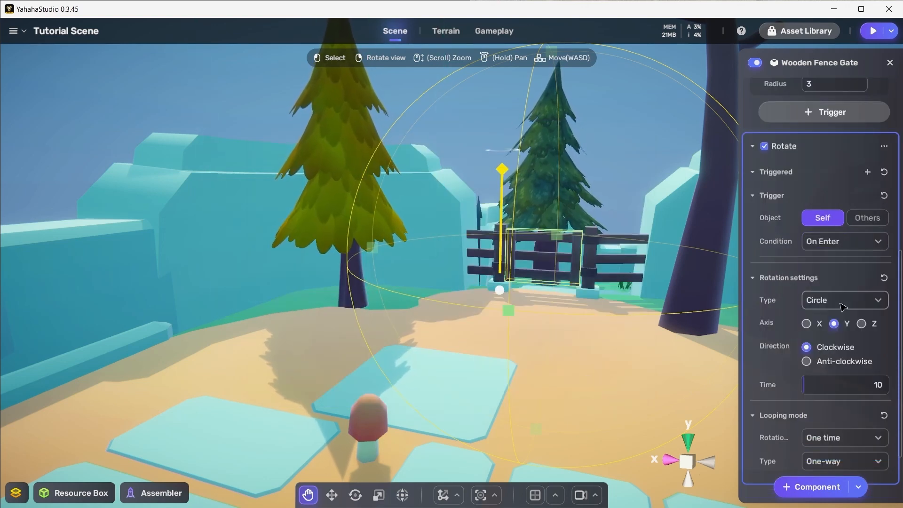
click(842, 299)
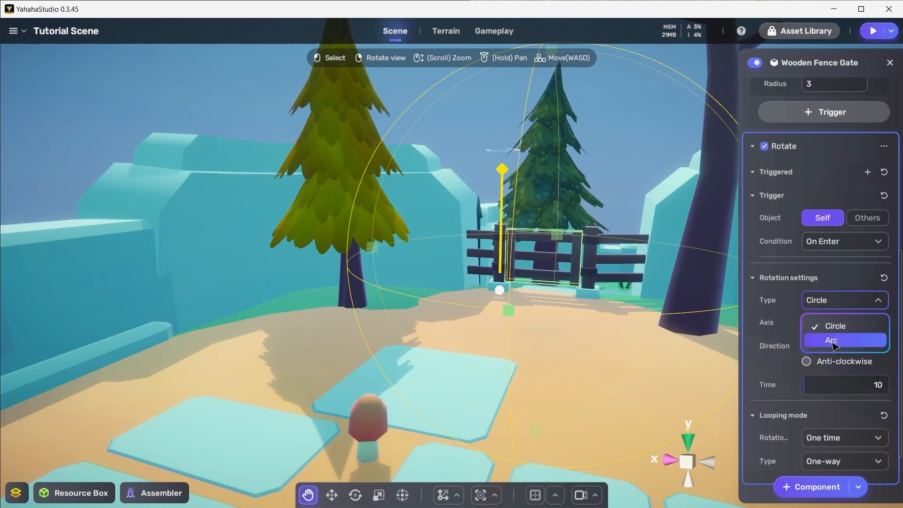
click(831, 340)
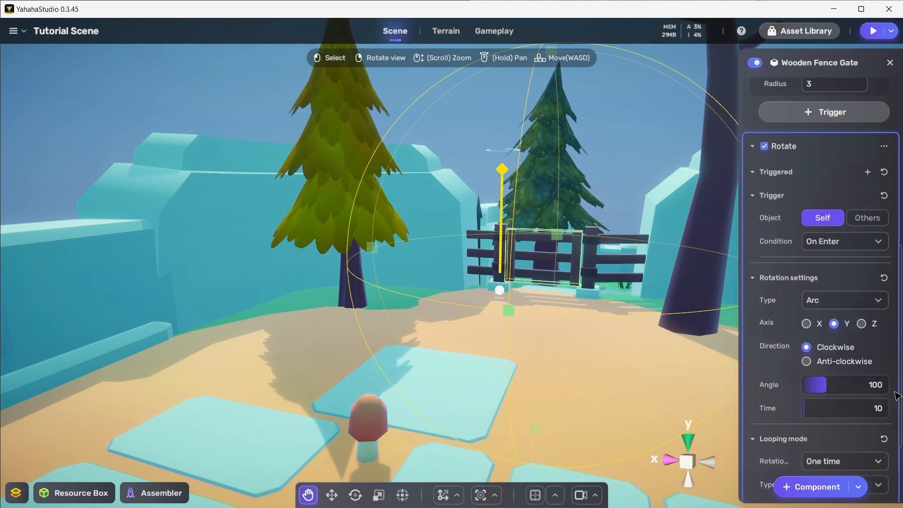
click(835, 407)
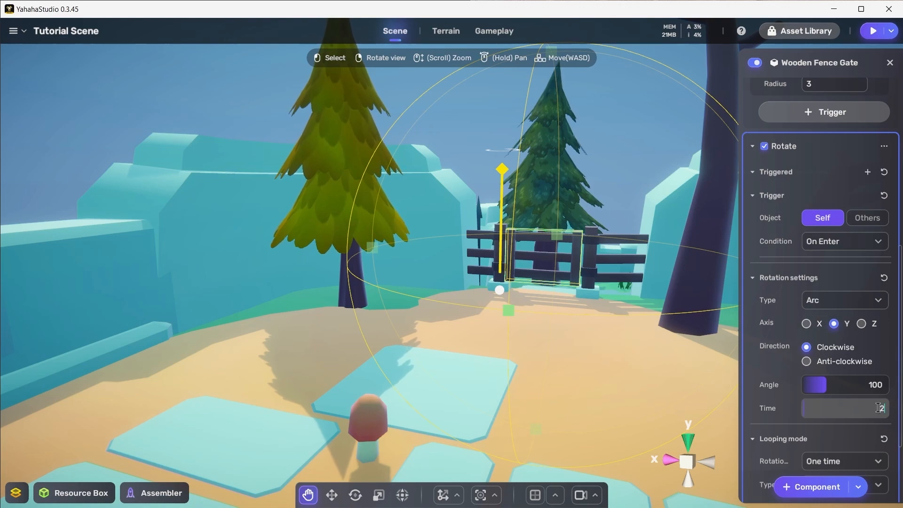
click(870, 30)
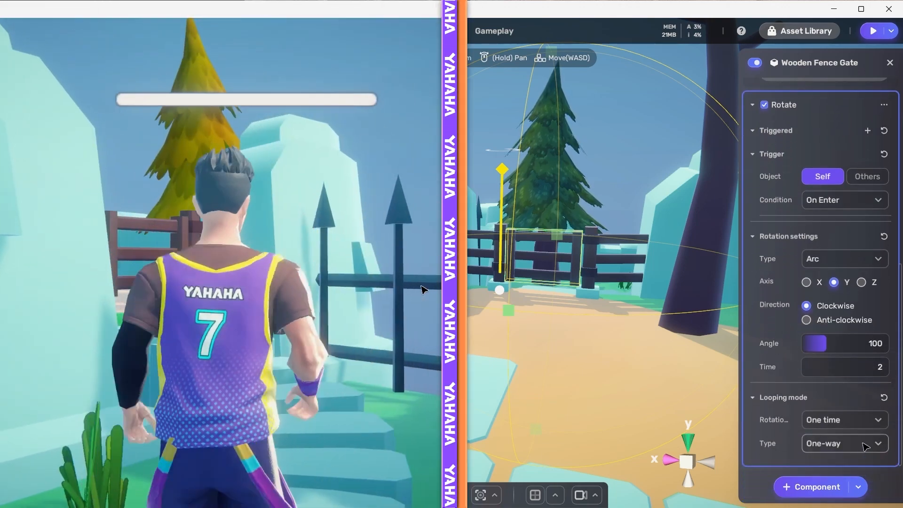
click(843, 443)
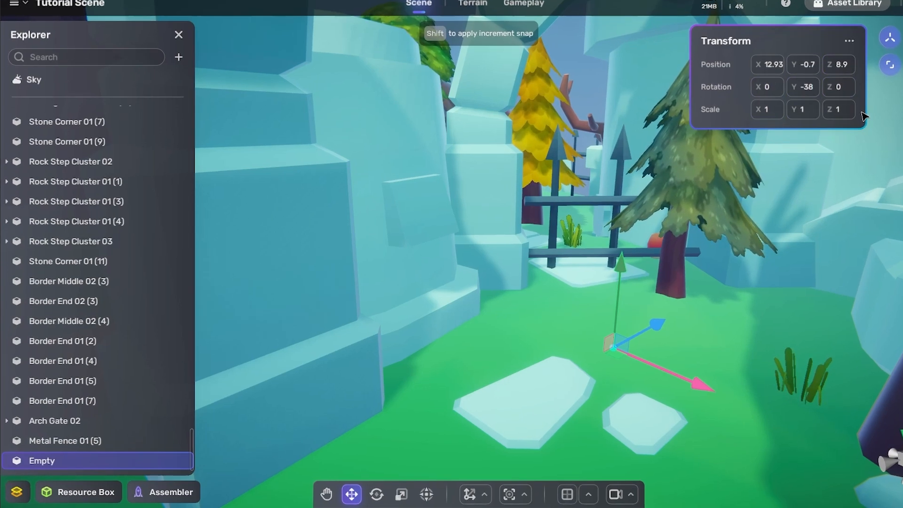
Rename the empty object Gate Trigger, widen its box trigger, then select Metal Fence 01 (5)
text(Gate Trigger)
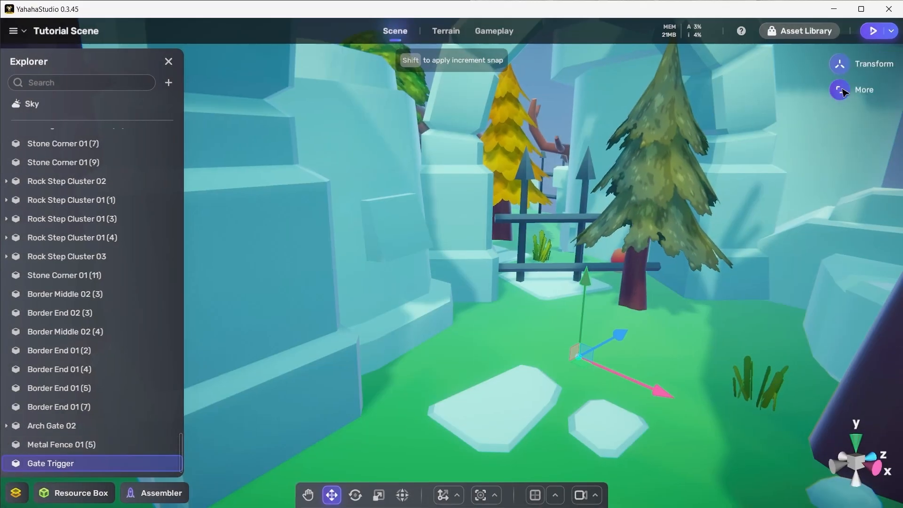
click(862, 90)
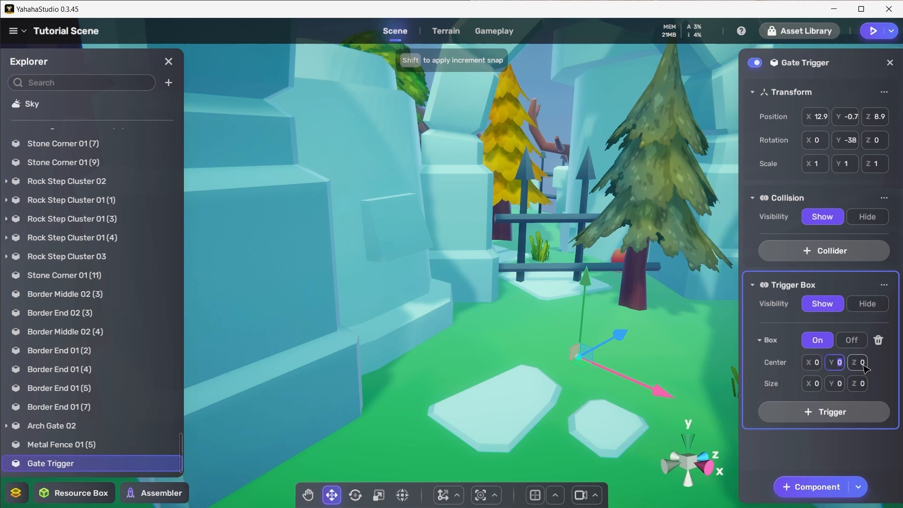
click(811, 383)
text(3.)
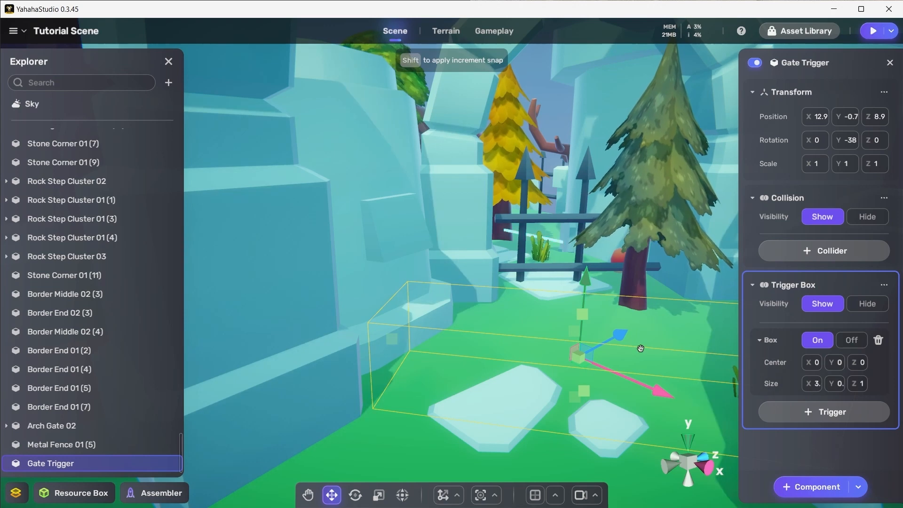
click(61, 444)
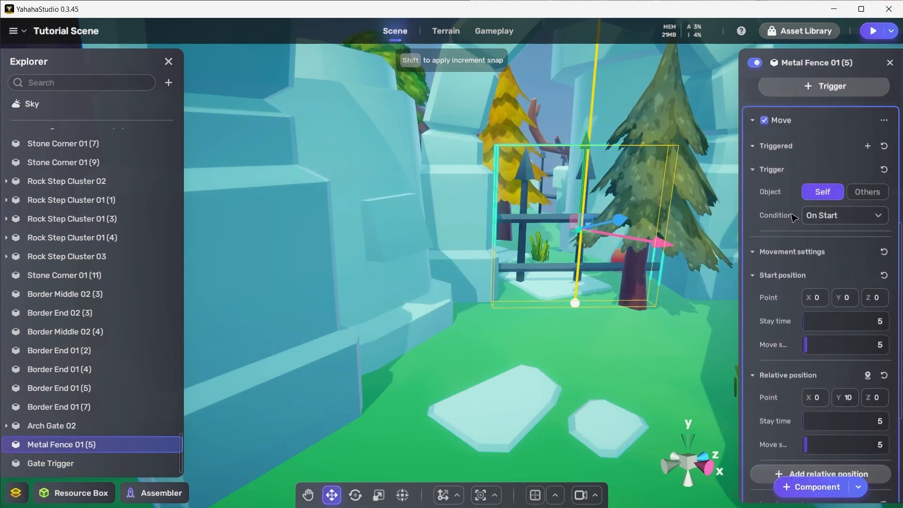
Trigger the fence's Move from Others: Gate Trigger on exit, inspect the trigger, return to the fence
click(866, 192)
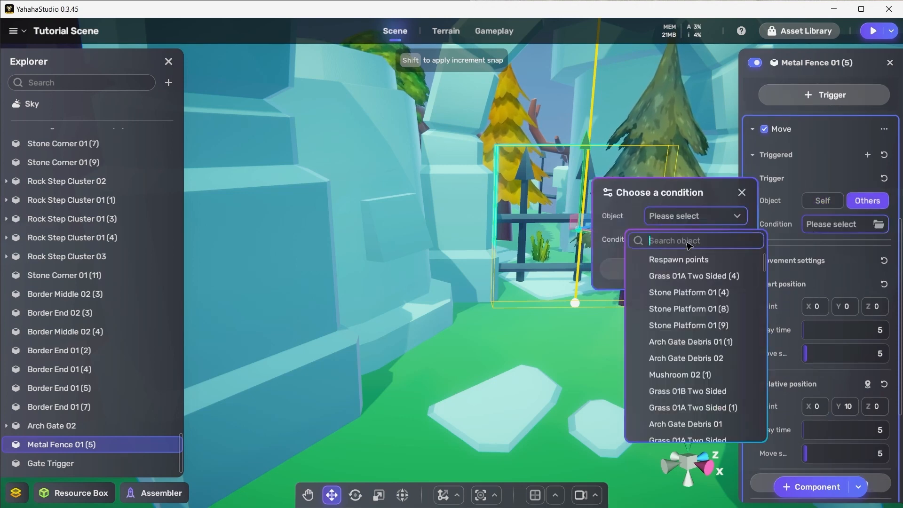
click(693, 239)
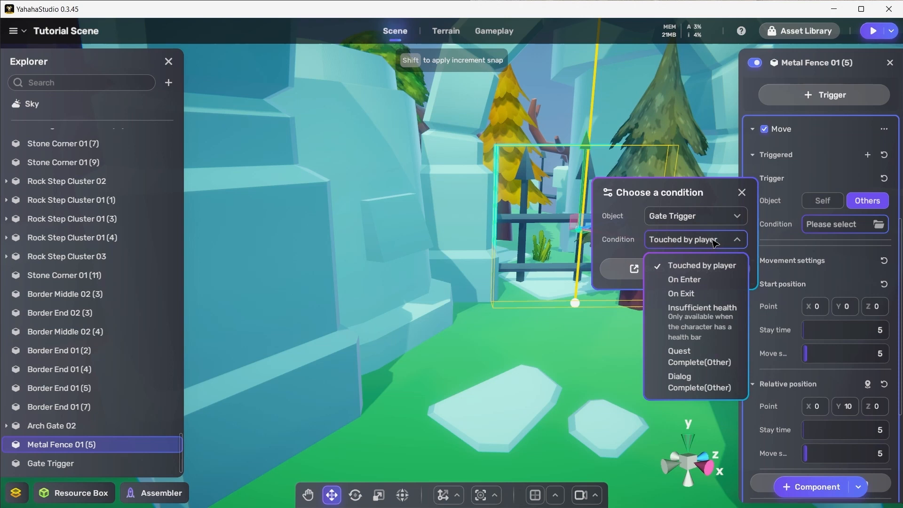
click(680, 293)
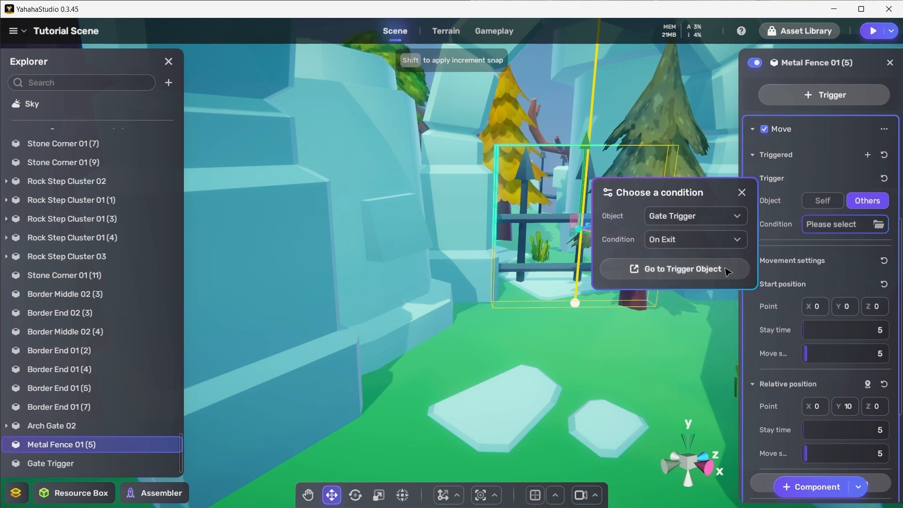
click(682, 269)
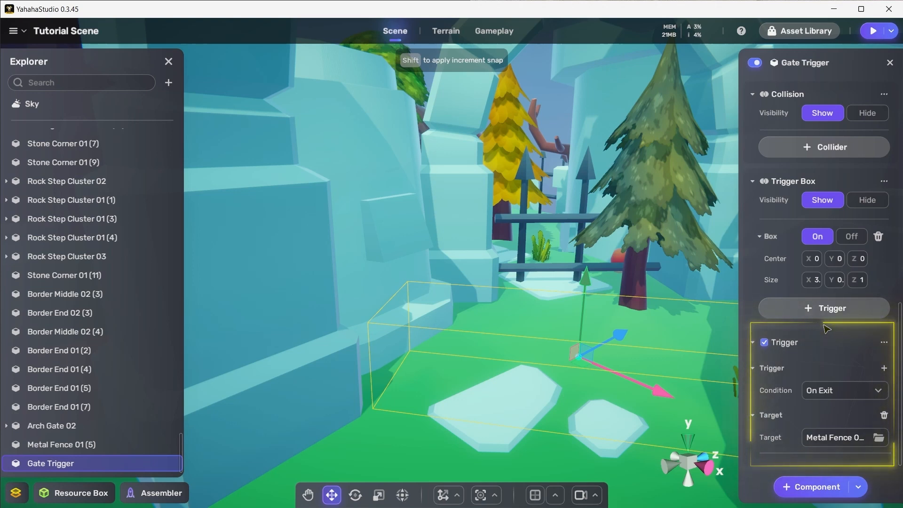
click(61, 444)
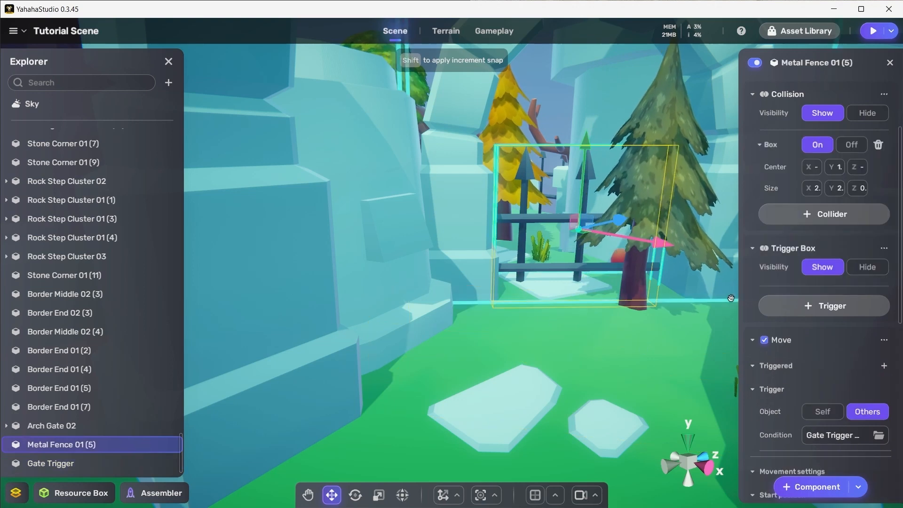
Set Metal Fence 01 (5) Start position stay time to 0 in the Move component
scroll(down, 3)
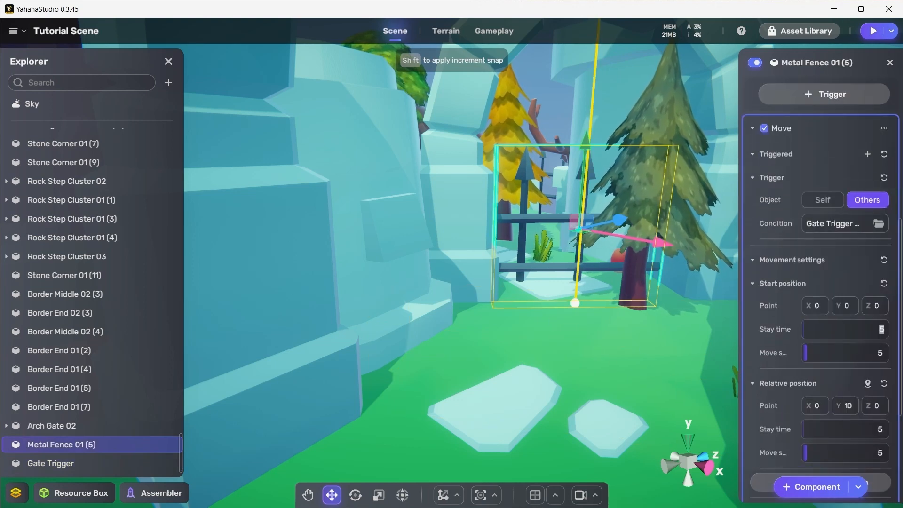
scroll(down, 3)
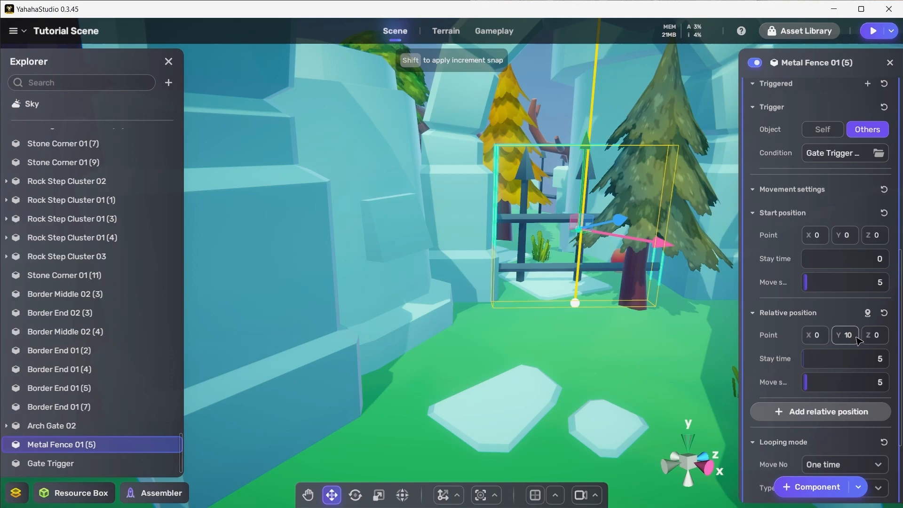
click(870, 30)
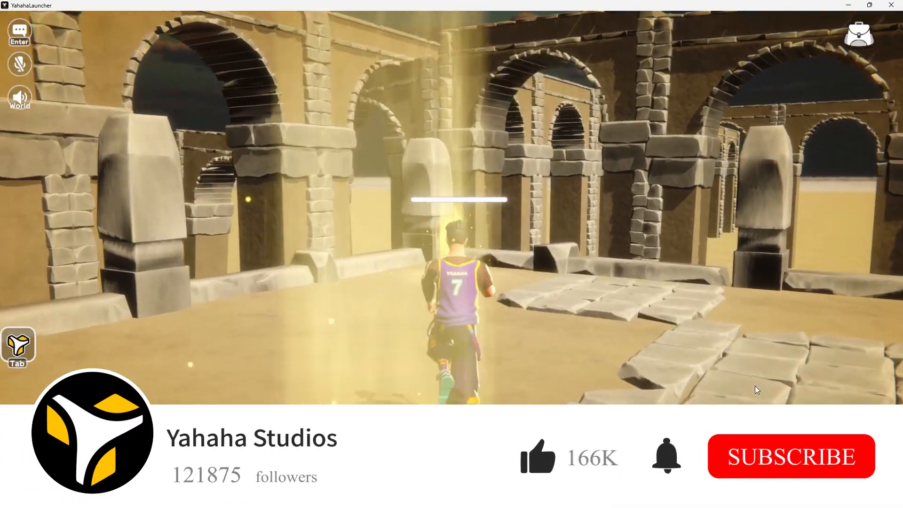
click(790, 456)
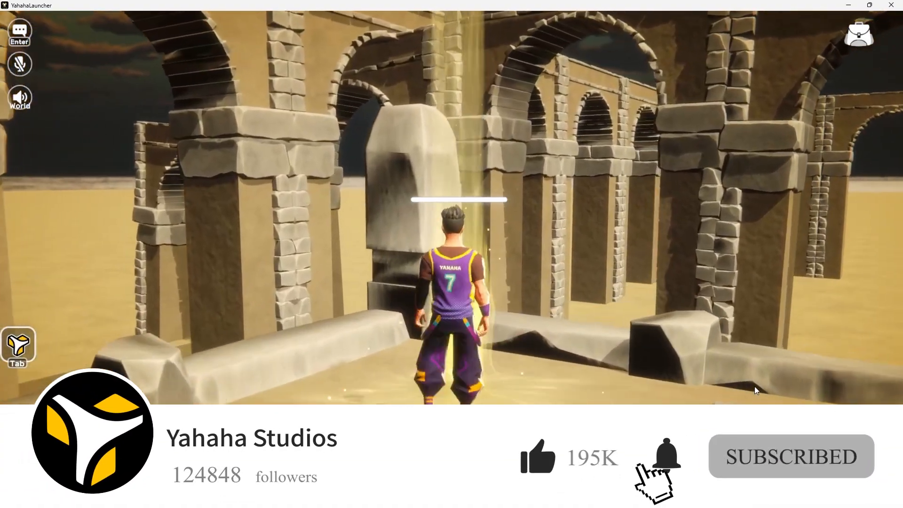